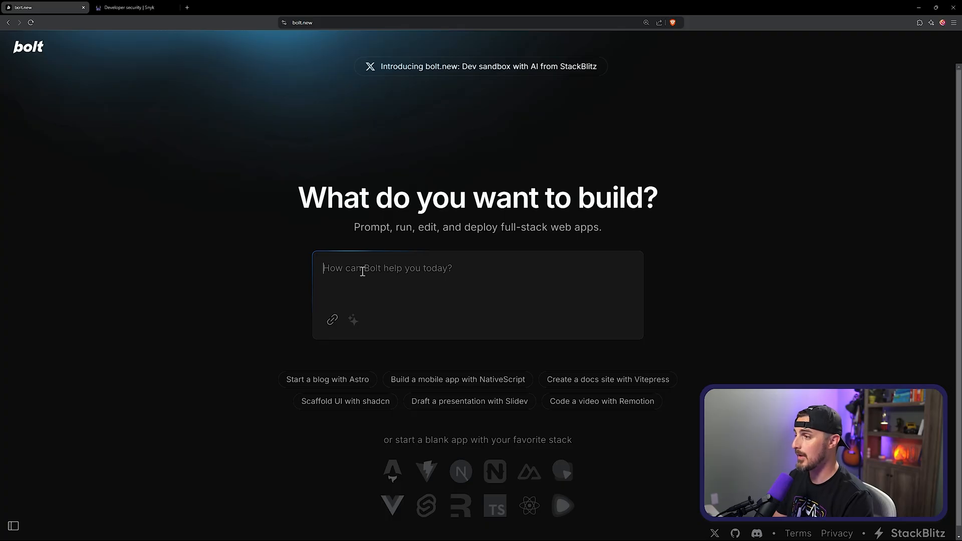
Enter a prompt requesting a simple Node.js notes web app with create, update and delete.
{"action": "type", "text": "Please create a simple Node.js web app that allows users to create/update/delete notes. This should be production ready, and most importantly, SECURE. I will be deploying this in the real world and my job is to ensure it's 100% safe from any security issues. If it isn't, I'LL BE FIRED. Please take this seriously!!!"}
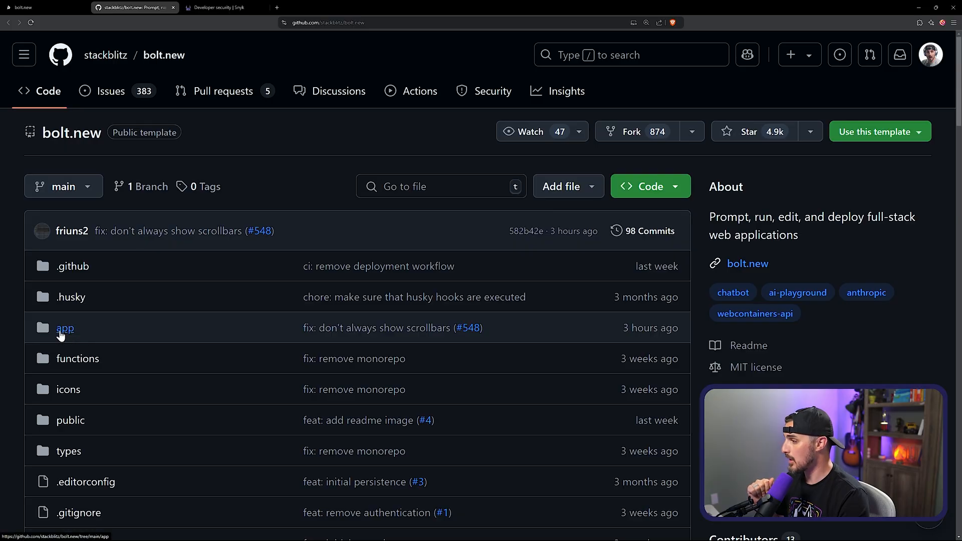
Open app/lib model.ts and highlight the 'claude-3-5-sonnet-20240620' model name.
{"action": "left_click", "coordinate": [64, 327]}
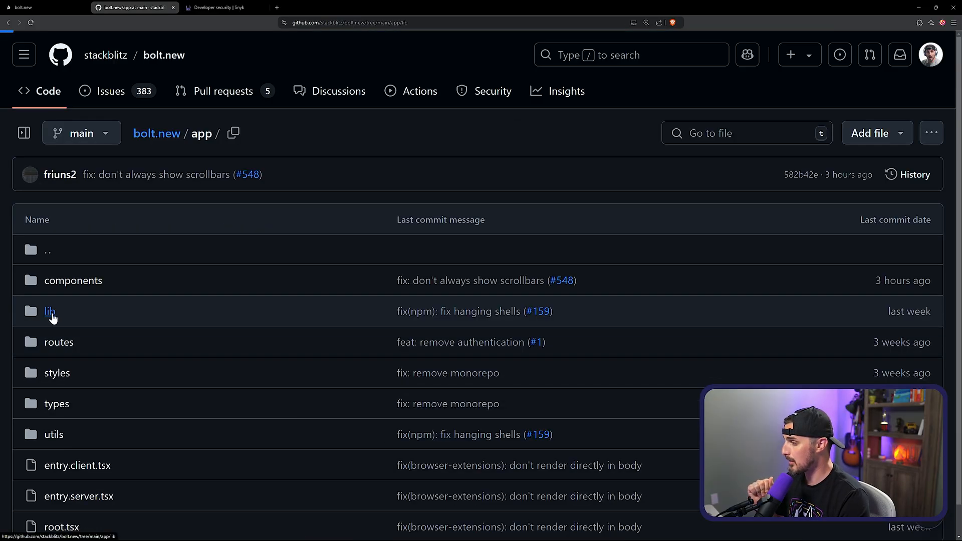
{"action": "left_click", "coordinate": [49, 311]}
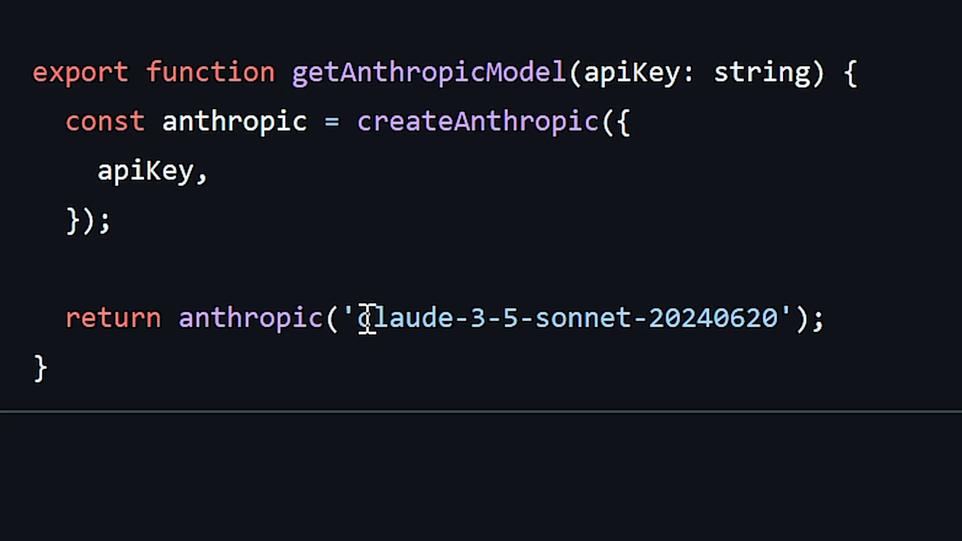
{"action": "left_click_drag", "start_coordinate": [361, 318], "coordinate": [782, 317]}
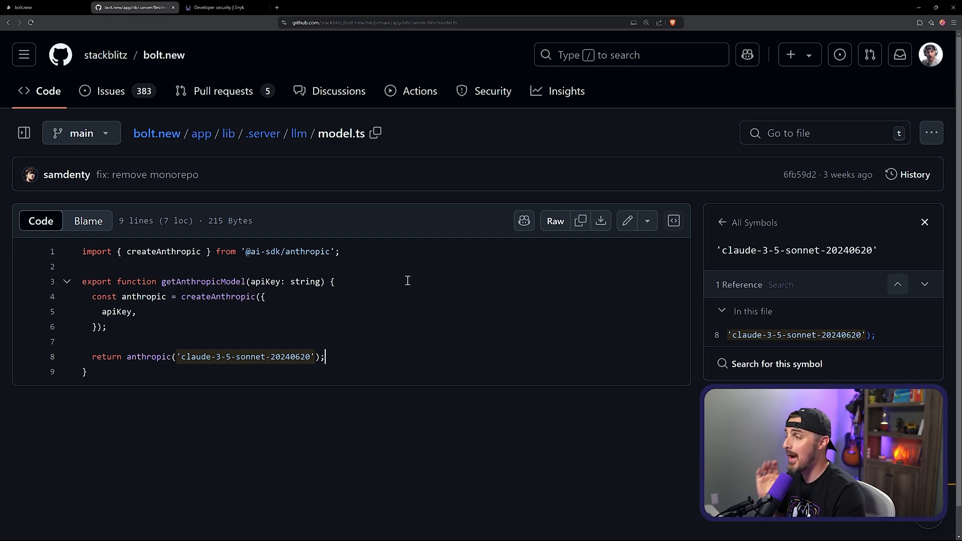
{"action": "left_click", "coordinate": [40, 7]}
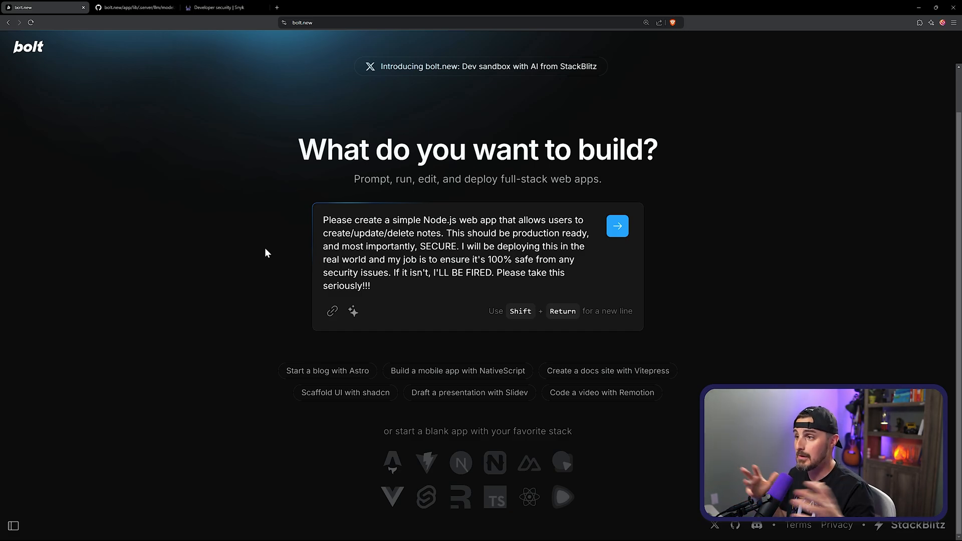
{"action": "mouse_move", "coordinate": [388, 255]}
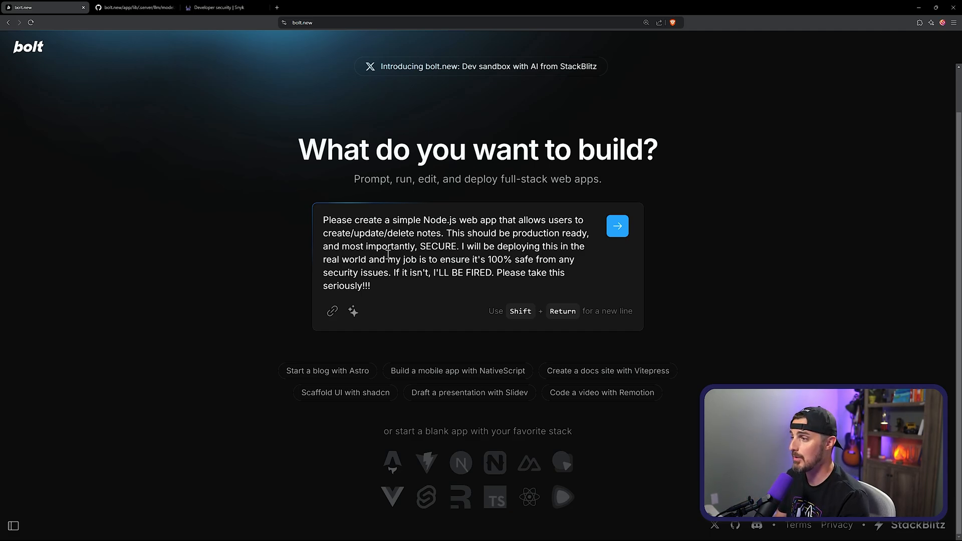
{"action": "mouse_move", "coordinate": [618, 226]}
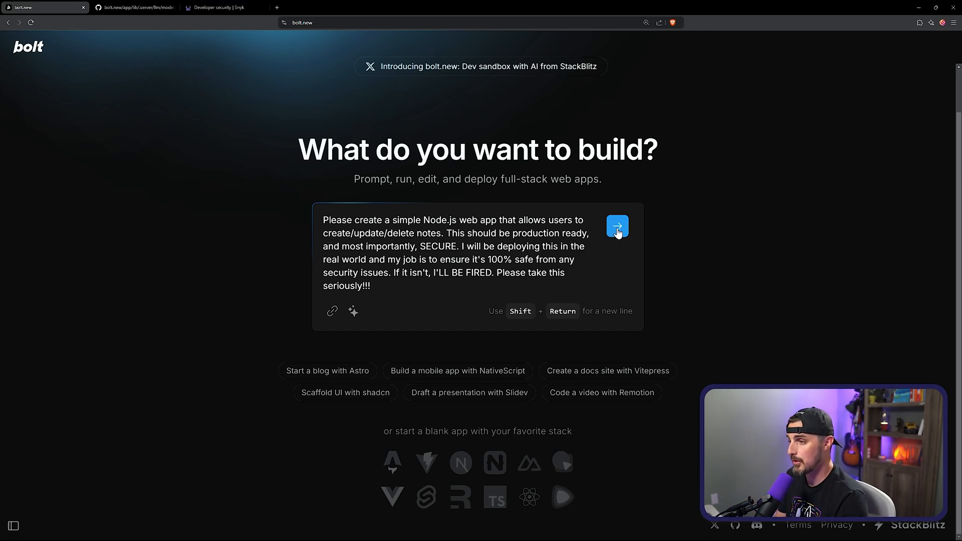
Send the notes-app prompt to Bolt and let it generate the project.
{"action": "left_click", "coordinate": [617, 226]}
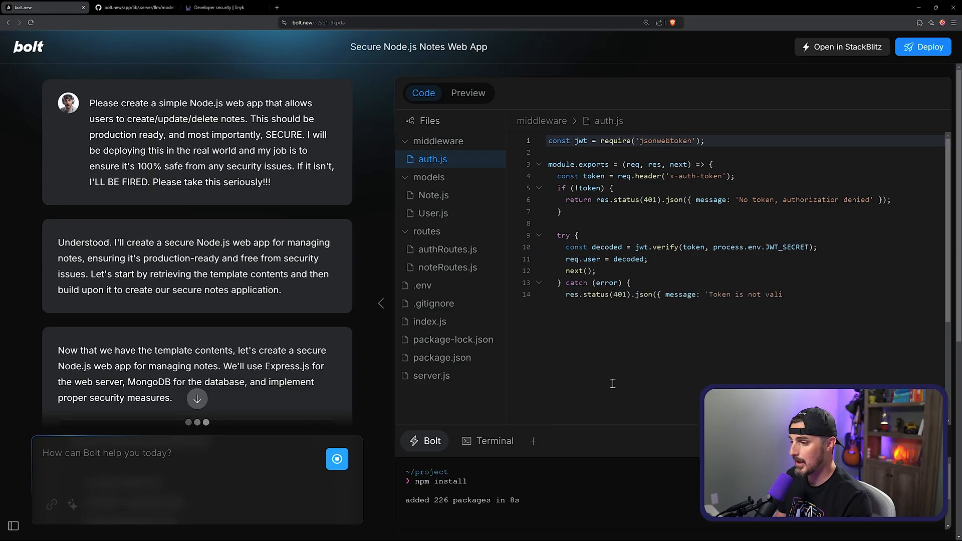
Show the app preview, then highlight and scroll through Bolt's build explanation.
{"action": "left_click", "coordinate": [467, 93]}
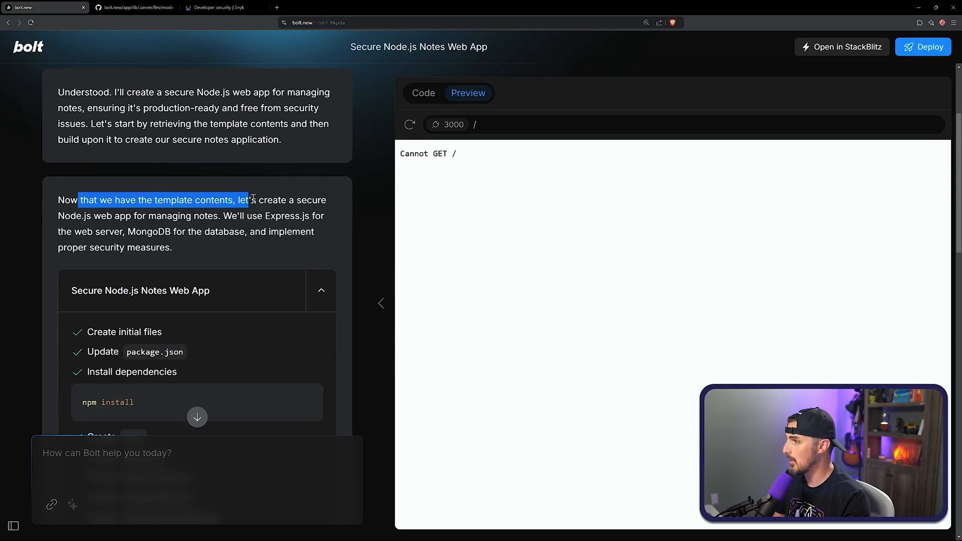
{"action": "left_click_drag", "start_coordinate": [252, 200], "coordinate": [183, 215]}
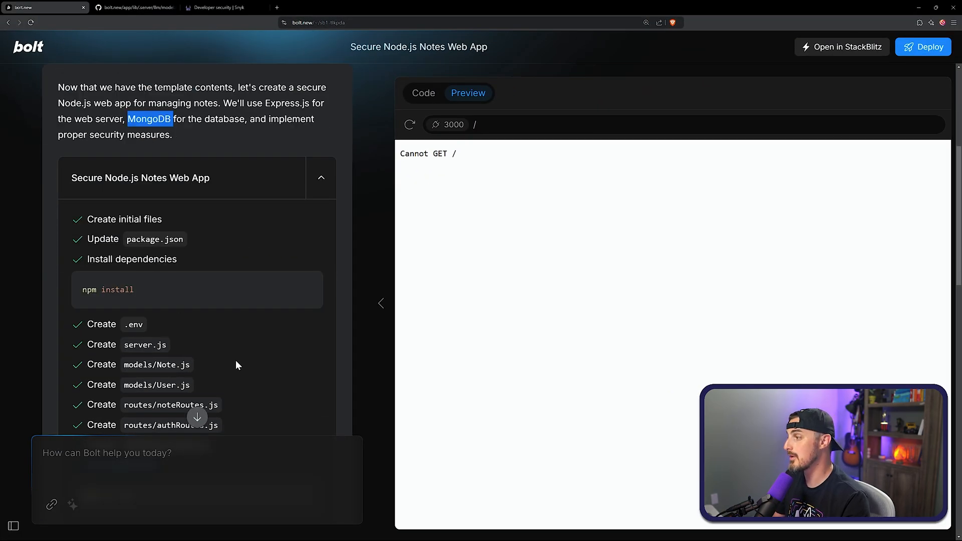
{"action": "mouse_move", "coordinate": [147, 368]}
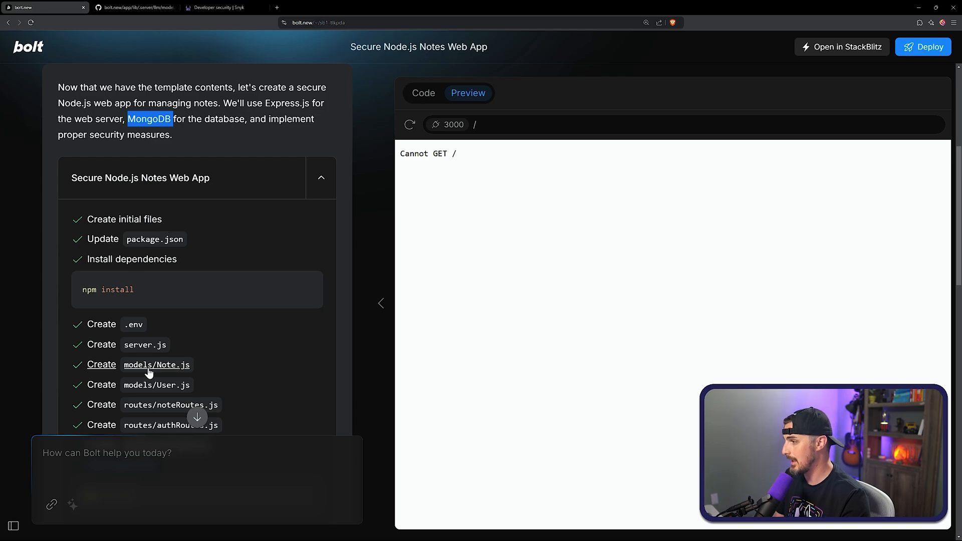
{"action": "scroll", "scroll_direction": "down", "scroll_amount": 3}
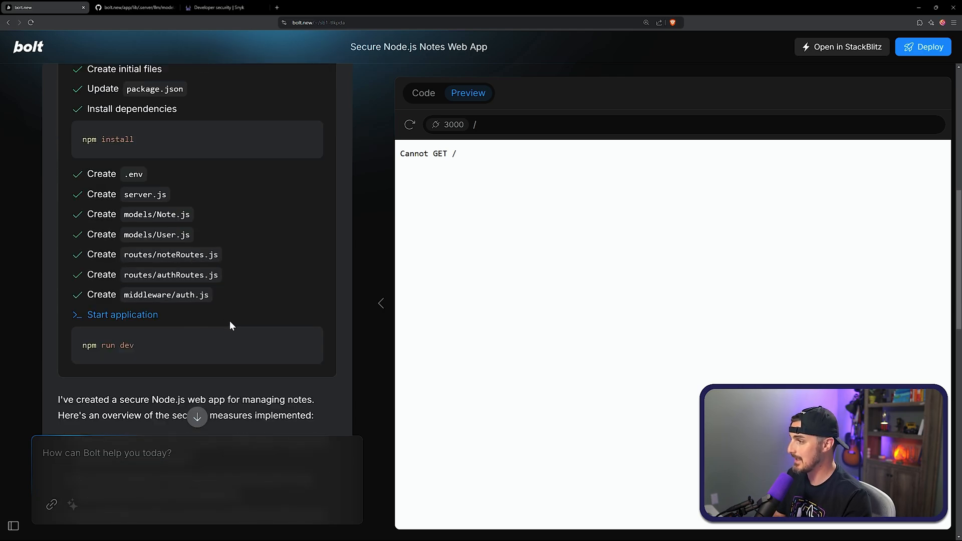
{"action": "scroll", "scroll_direction": "down", "scroll_amount": 3}
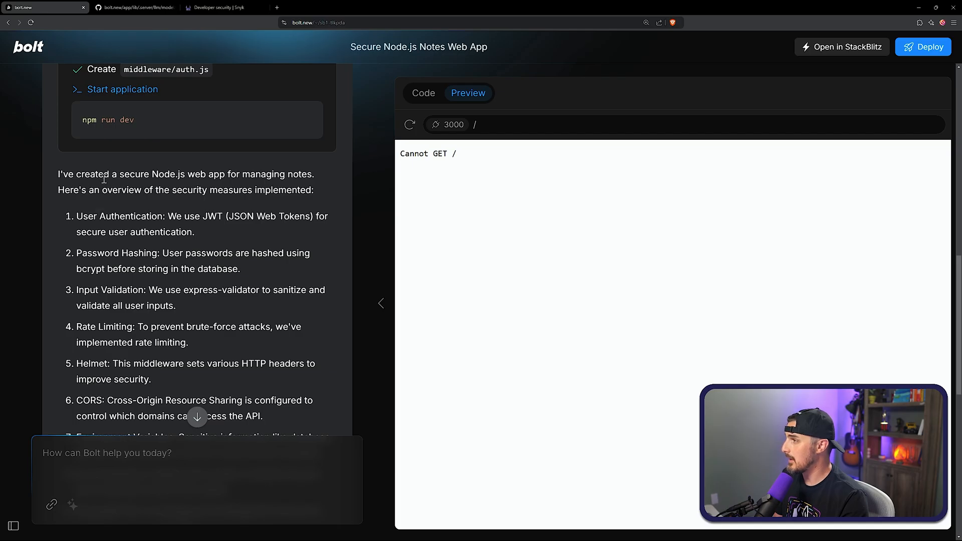
{"action": "mouse_move", "coordinate": [325, 199]}
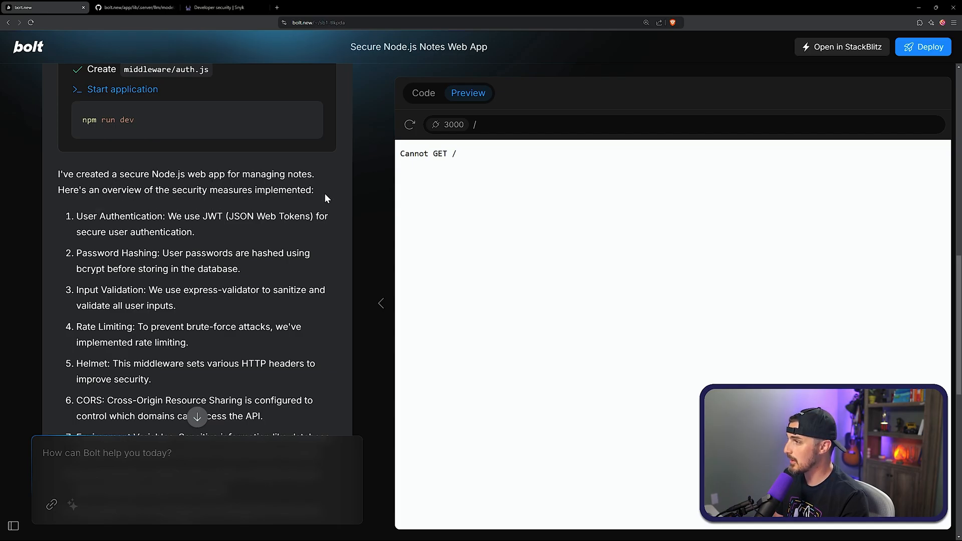
{"action": "mouse_move", "coordinate": [137, 246]}
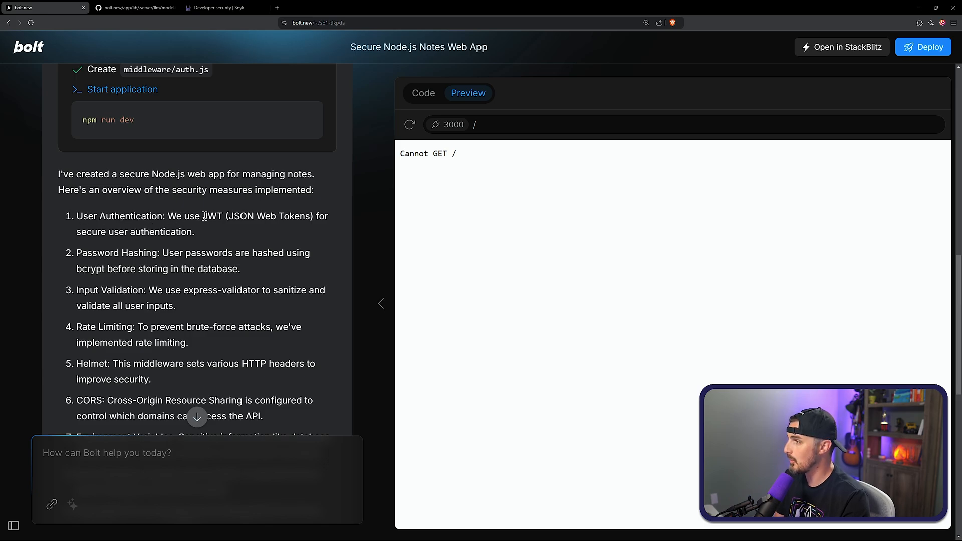
{"action": "mouse_move", "coordinate": [146, 279]}
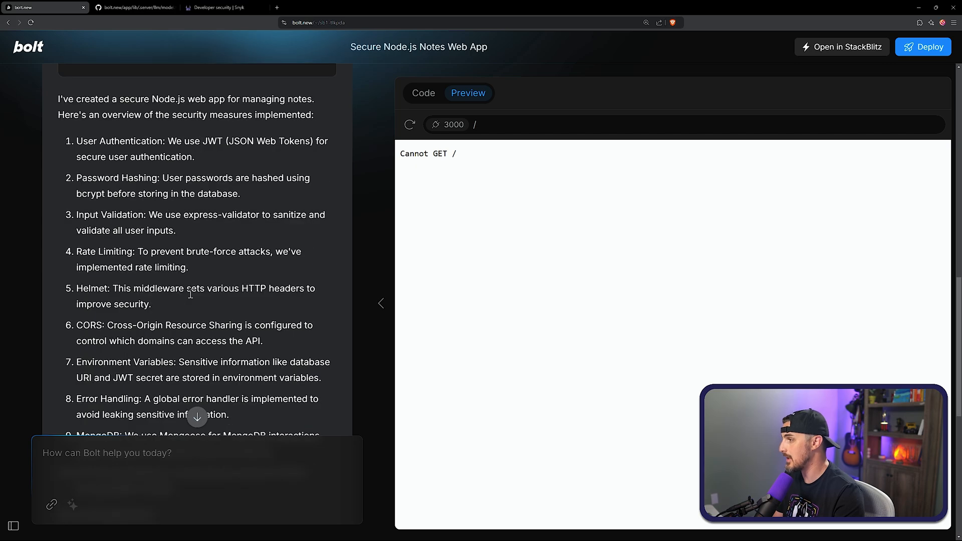
{"action": "scroll", "scroll_direction": "down", "scroll_amount": 3}
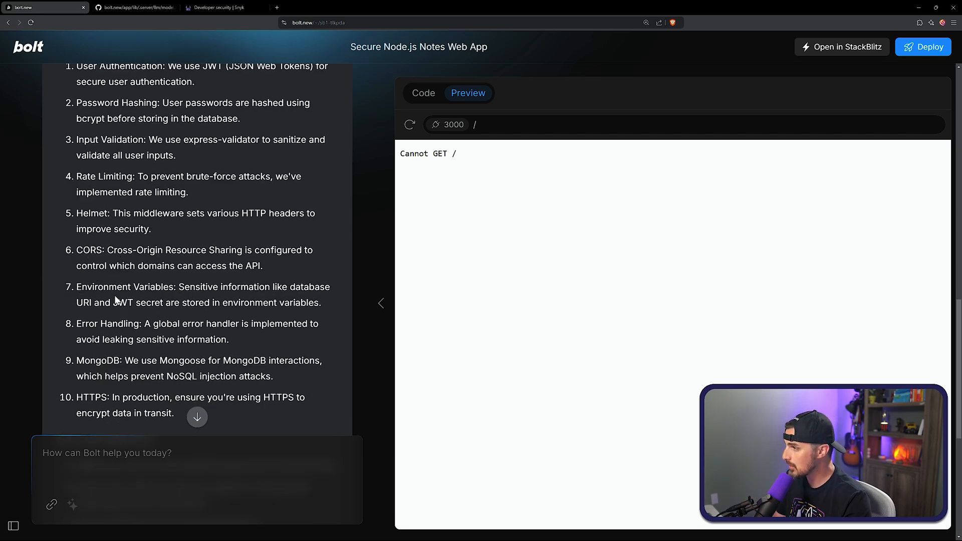
{"action": "scroll", "scroll_direction": "down", "scroll_amount": 3}
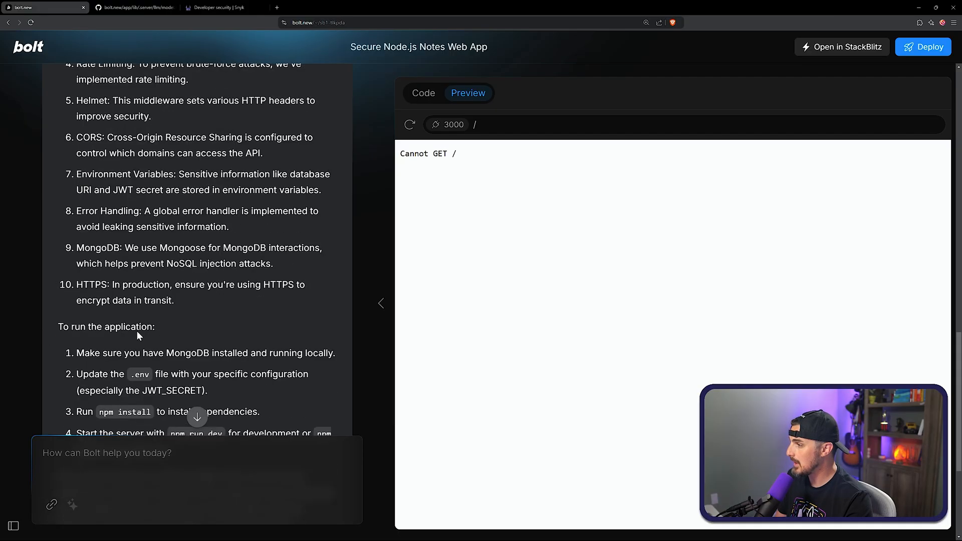
{"action": "scroll", "scroll_direction": "down", "scroll_amount": 3}
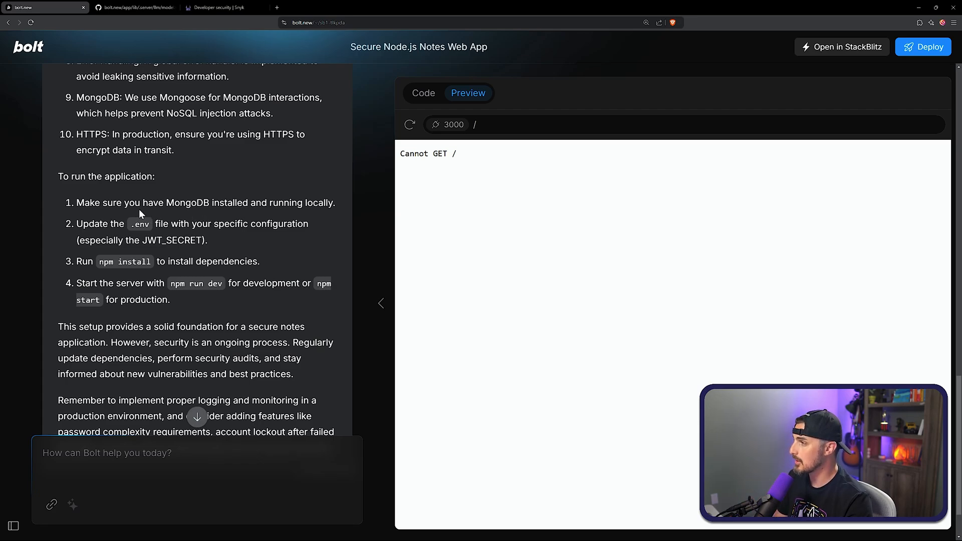
{"action": "mouse_move", "coordinate": [467, 159]}
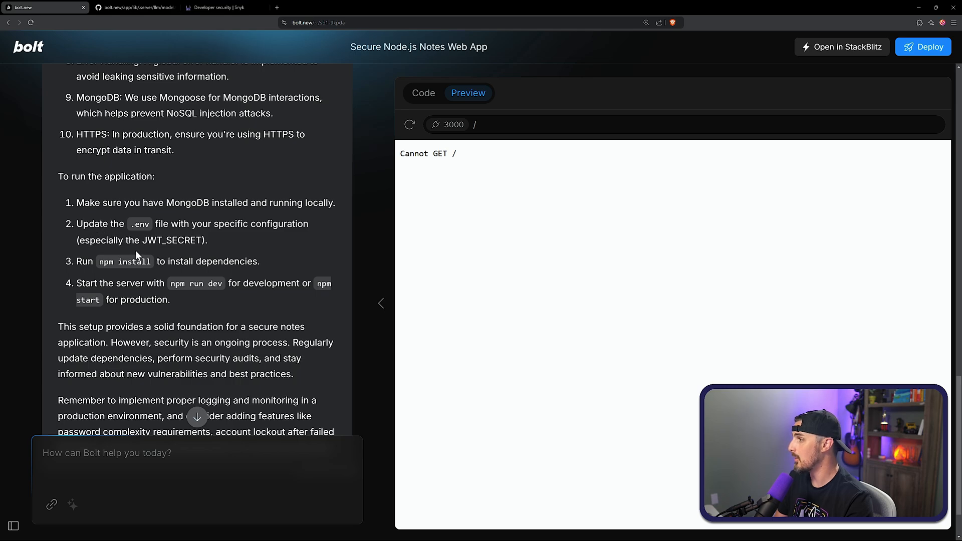
{"action": "mouse_move", "coordinate": [75, 273]}
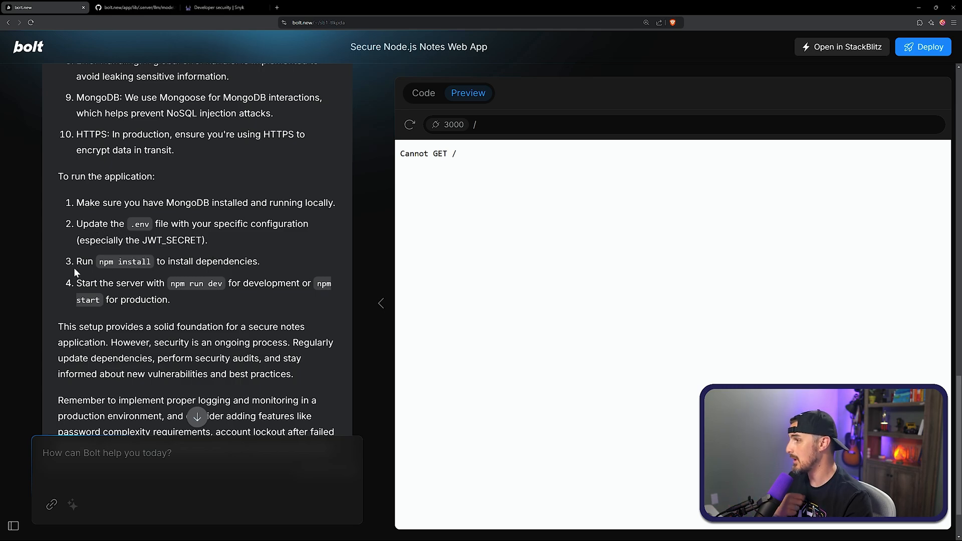
{"action": "mouse_move", "coordinate": [178, 285]}
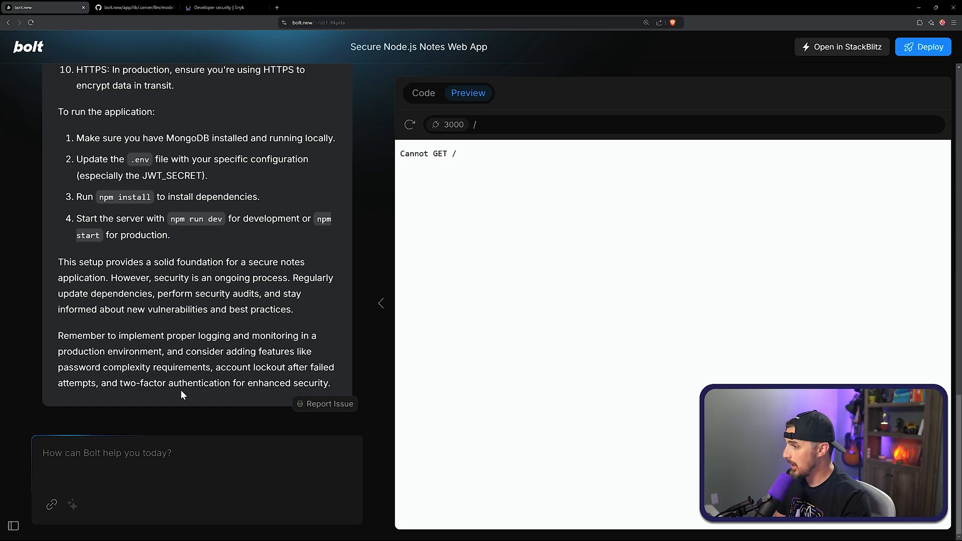
Return to the generated auth.js code, then switch to the Snyk website.
{"action": "left_click", "coordinate": [423, 93]}
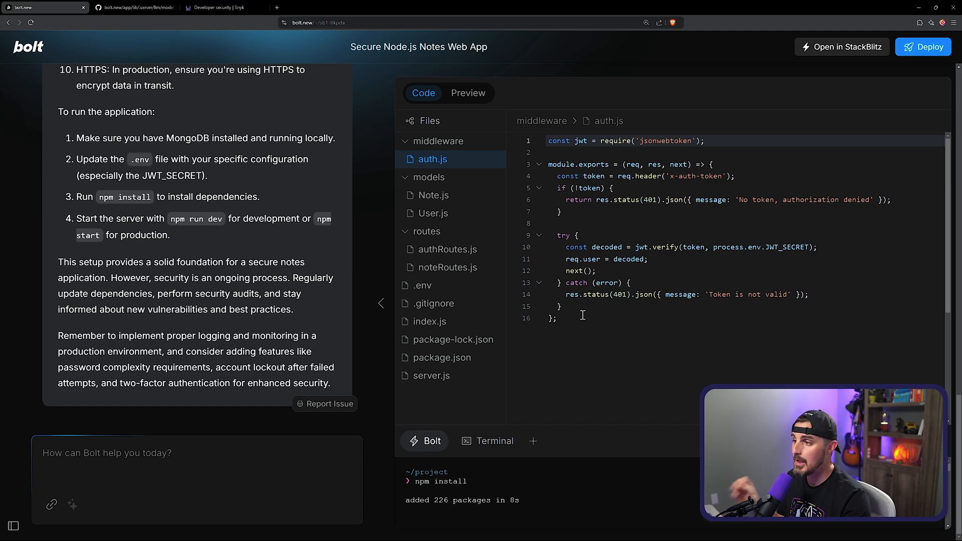
{"action": "left_click", "coordinate": [221, 7]}
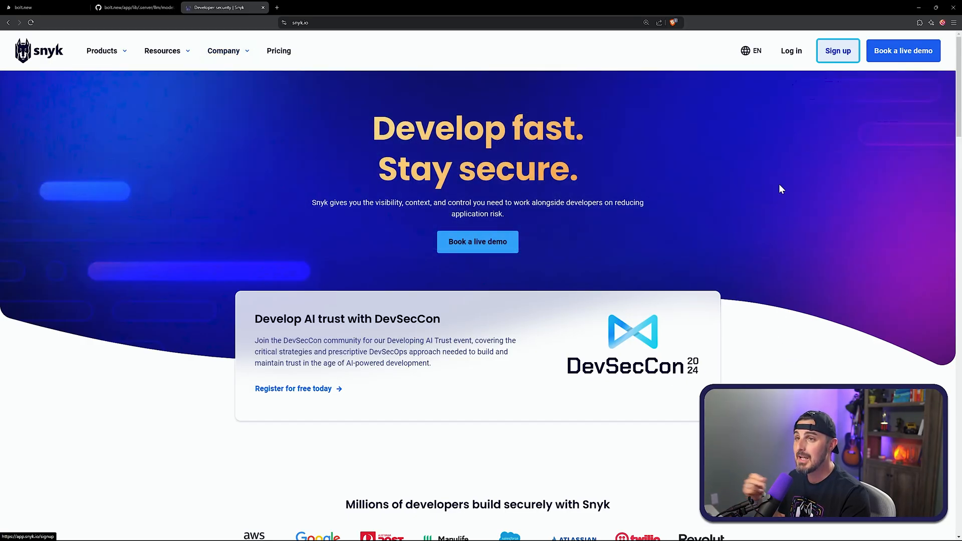
{"action": "mouse_move", "coordinate": [803, 274]}
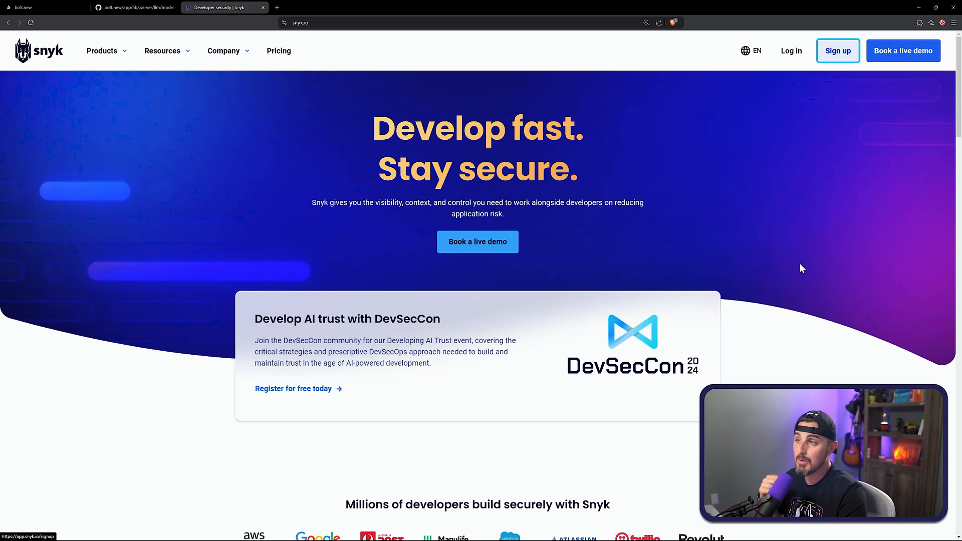
{"action": "mouse_move", "coordinate": [811, 268]}
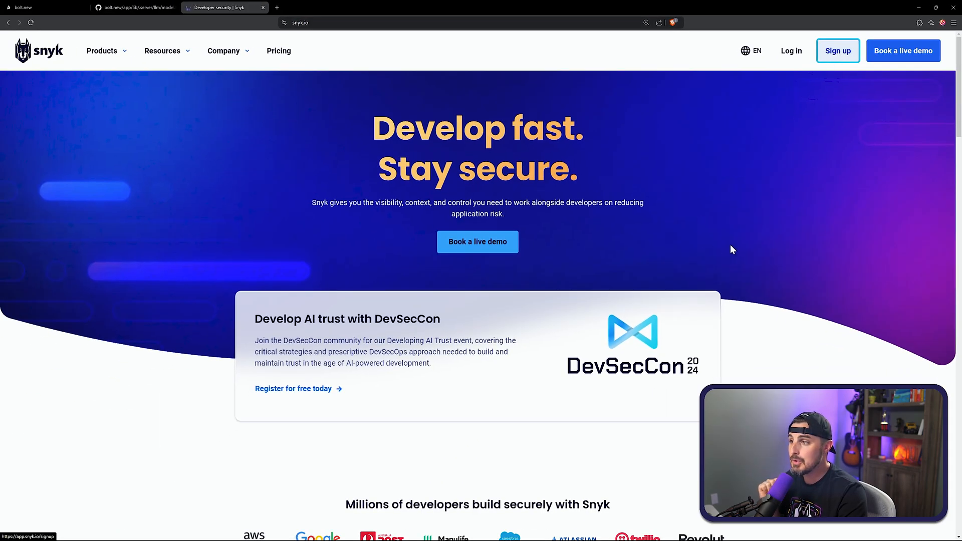
{"action": "mouse_move", "coordinate": [777, 264]}
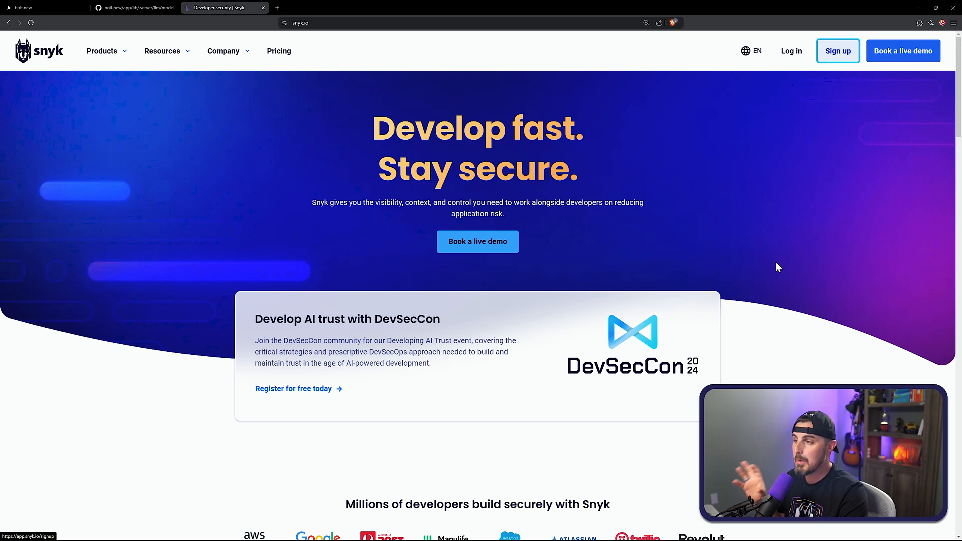
{"action": "mouse_move", "coordinate": [703, 222]}
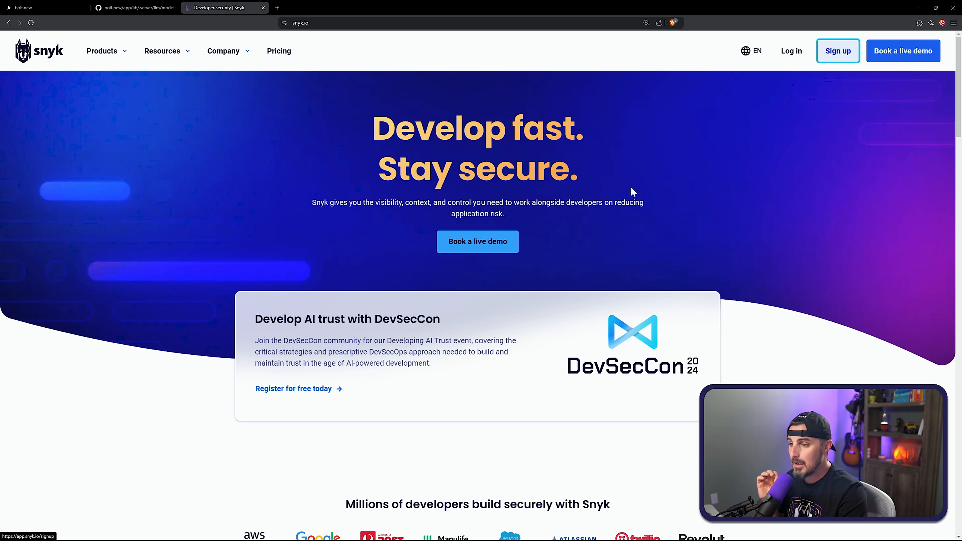
{"action": "mouse_move", "coordinate": [586, 216]}
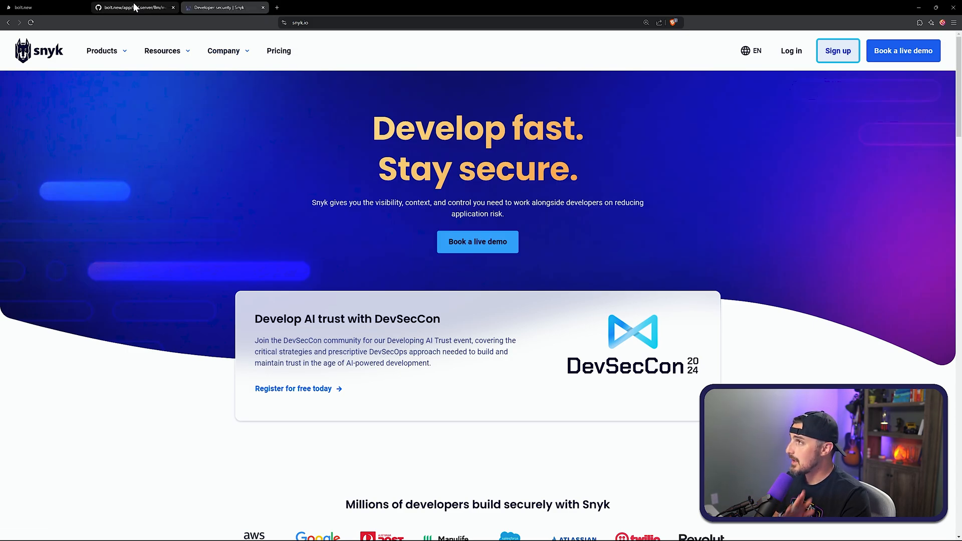
Switch back to the bolt.new tab.
{"action": "left_click", "coordinate": [40, 7]}
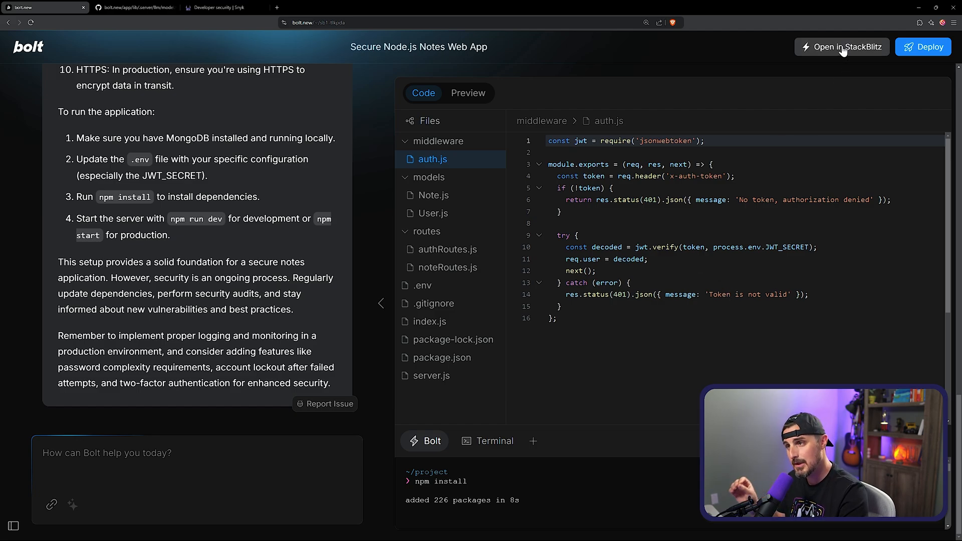
Open the Secure Node.js Notes Web App project in StackBlitz.
{"action": "left_click", "coordinate": [841, 47]}
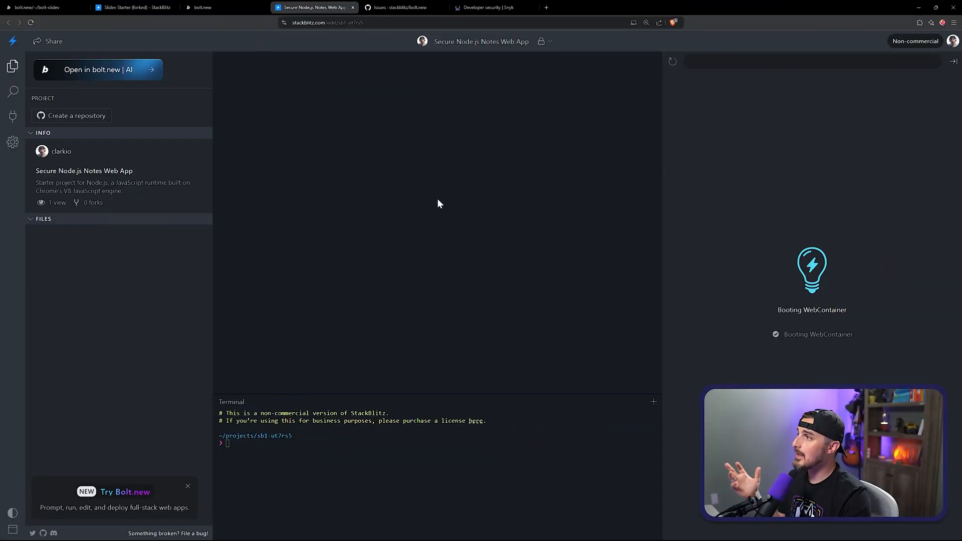
{"action": "mouse_move", "coordinate": [451, 187]}
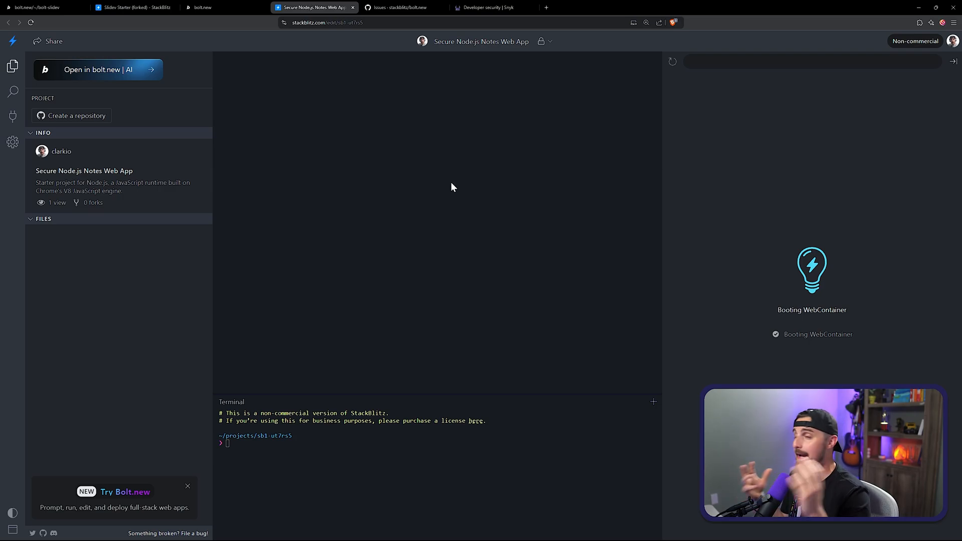
{"action": "mouse_move", "coordinate": [449, 197]}
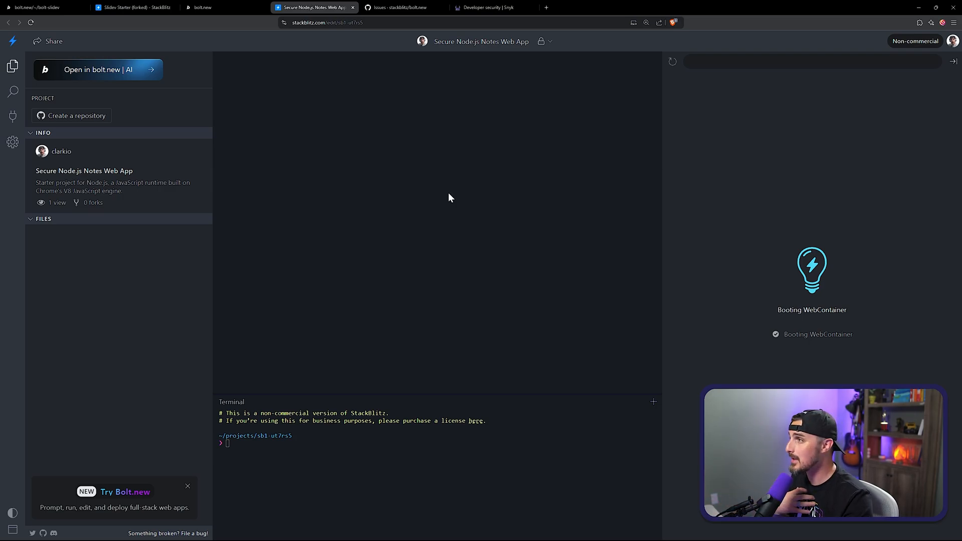
{"action": "left_click", "coordinate": [399, 8]}
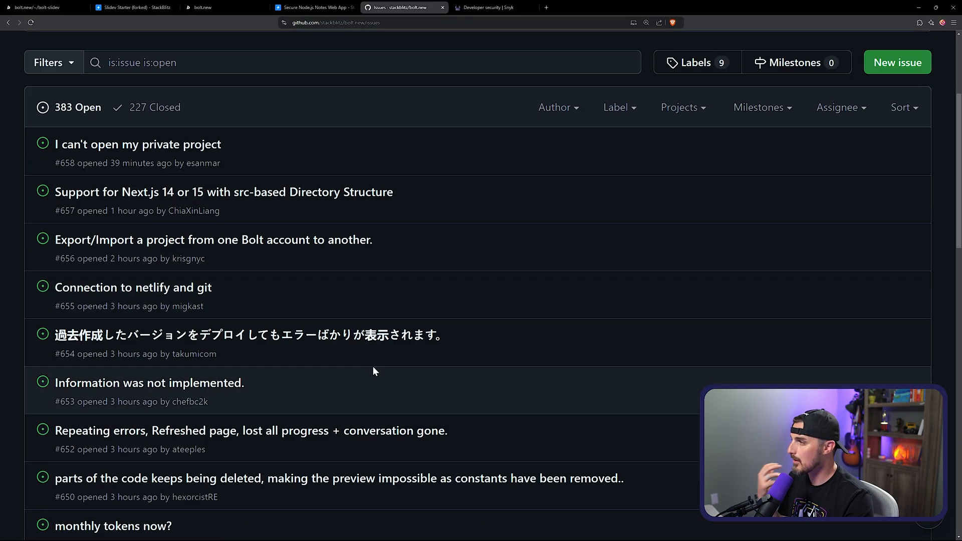
{"action": "scroll", "scroll_direction": "down", "scroll_amount": 3}
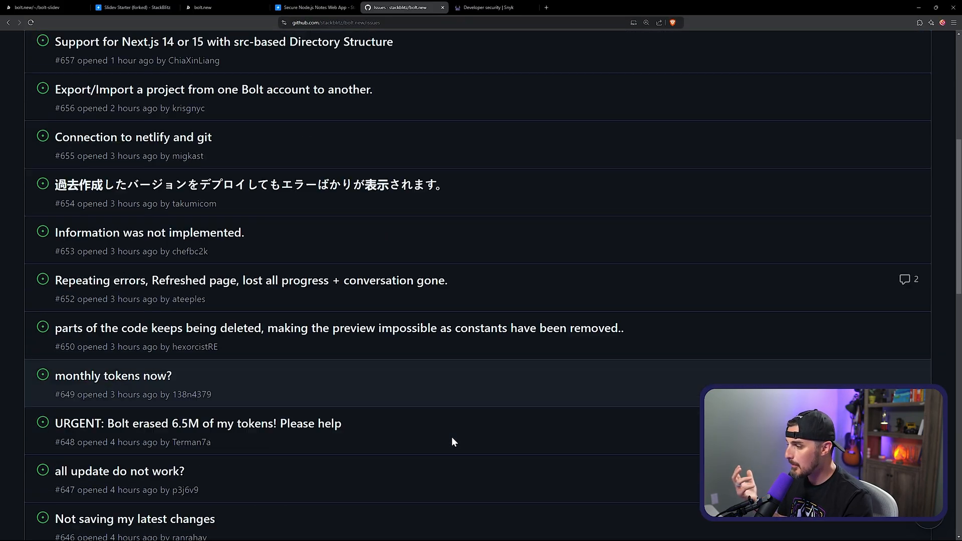
{"action": "scroll", "scroll_direction": "down", "scroll_amount": 3}
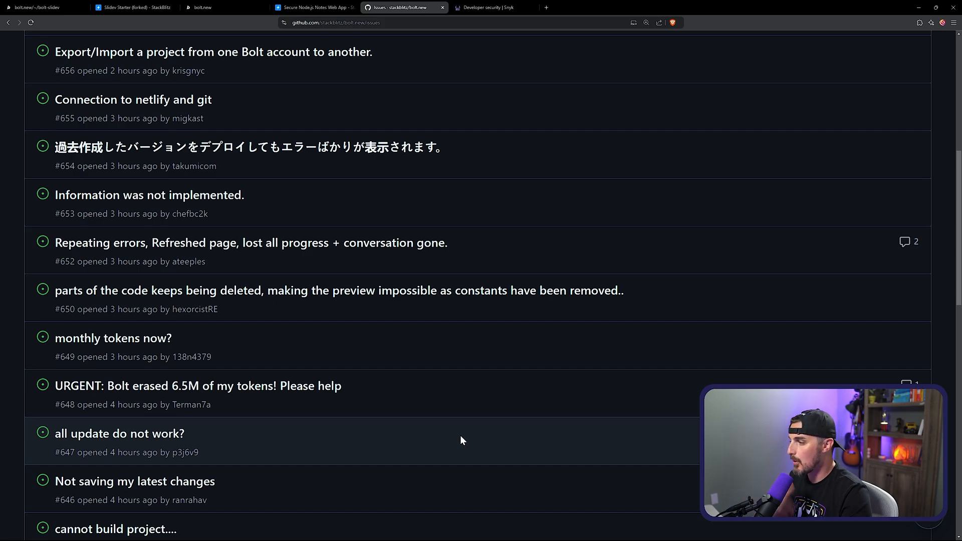
{"action": "left_click", "coordinate": [314, 8]}
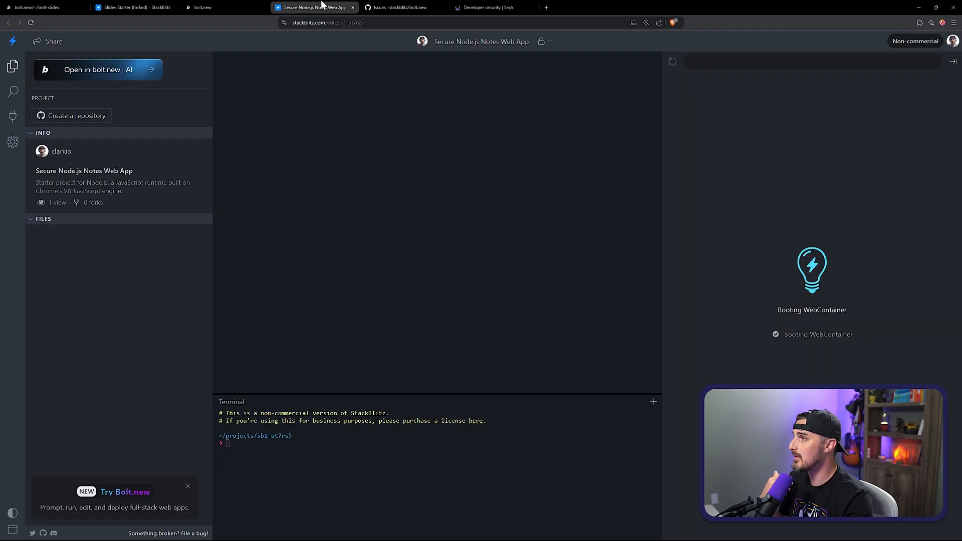
Return to the bolt.new tab and open the generated notes project.
{"action": "left_click", "coordinate": [202, 7]}
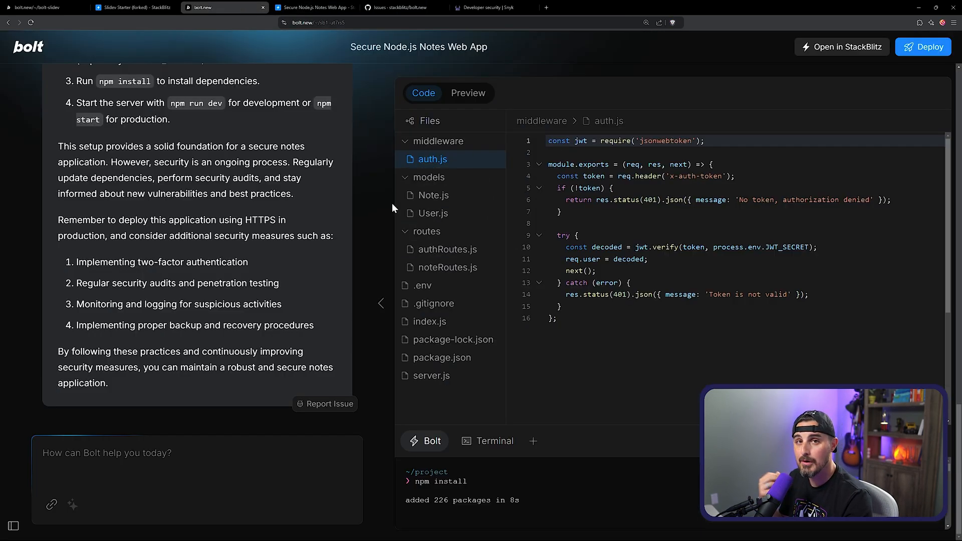
{"action": "left_click", "coordinate": [453, 339]}
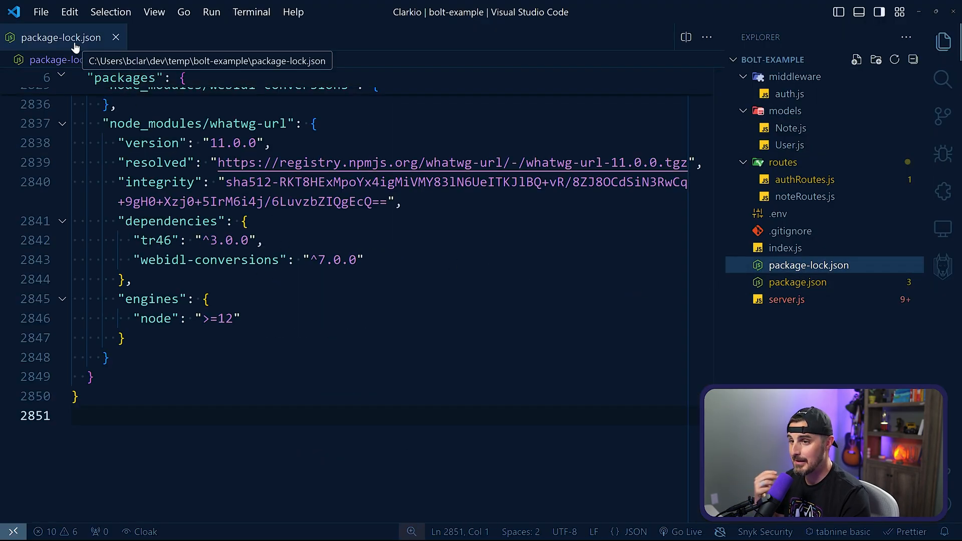
Close the package-lock.json editor tab.
{"action": "left_click", "coordinate": [115, 38]}
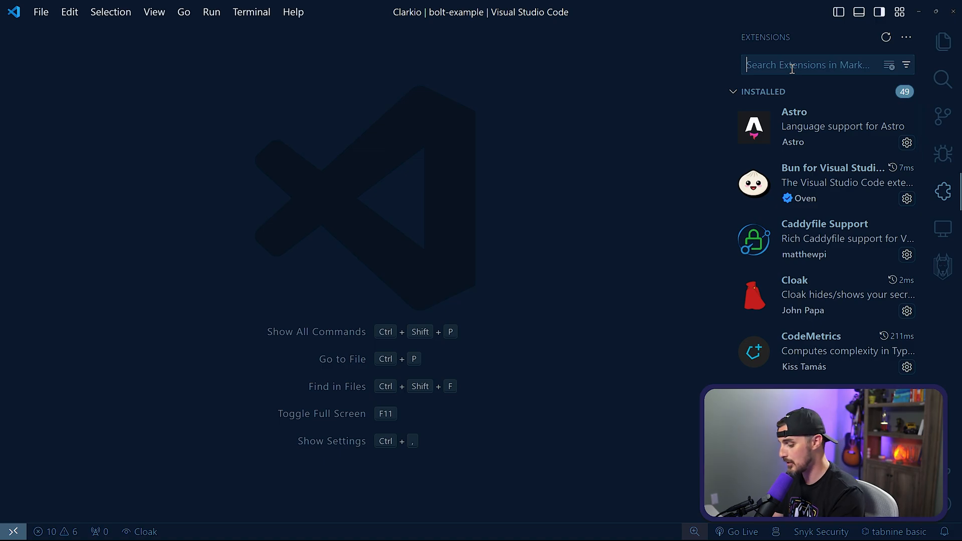
Search extensions for 'snyk' and view the Snyk Security extension details.
{"action": "type", "text": "snyk"}
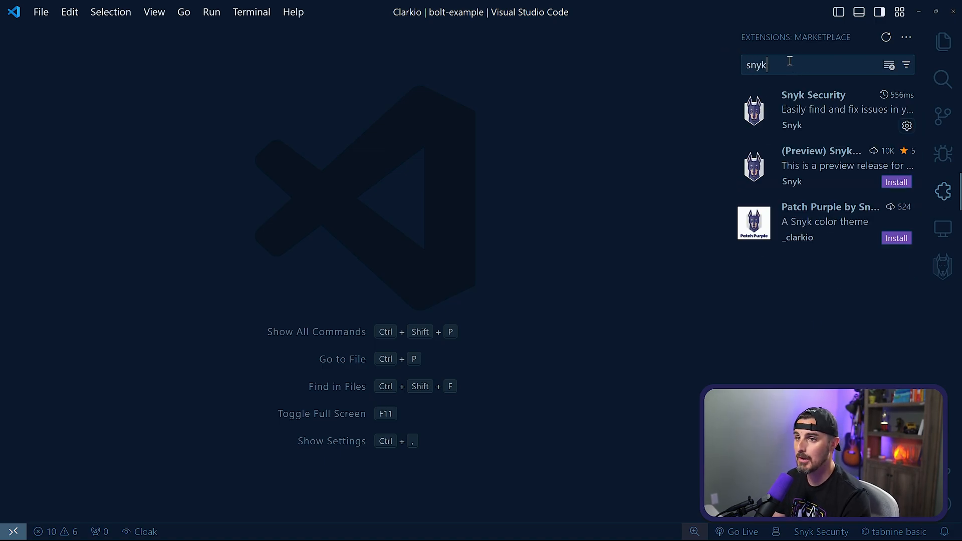
{"action": "left_click", "coordinate": [822, 109]}
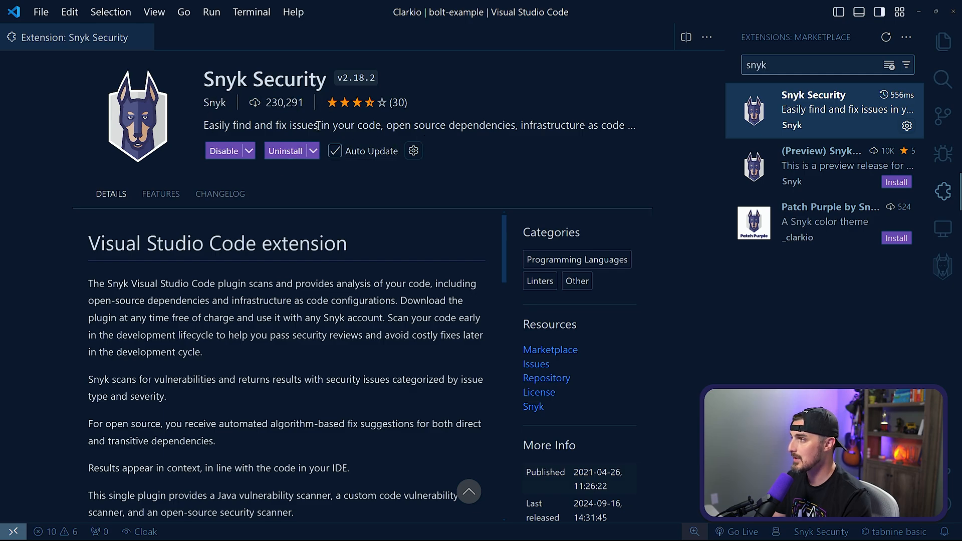
{"action": "mouse_move", "coordinate": [73, 37]}
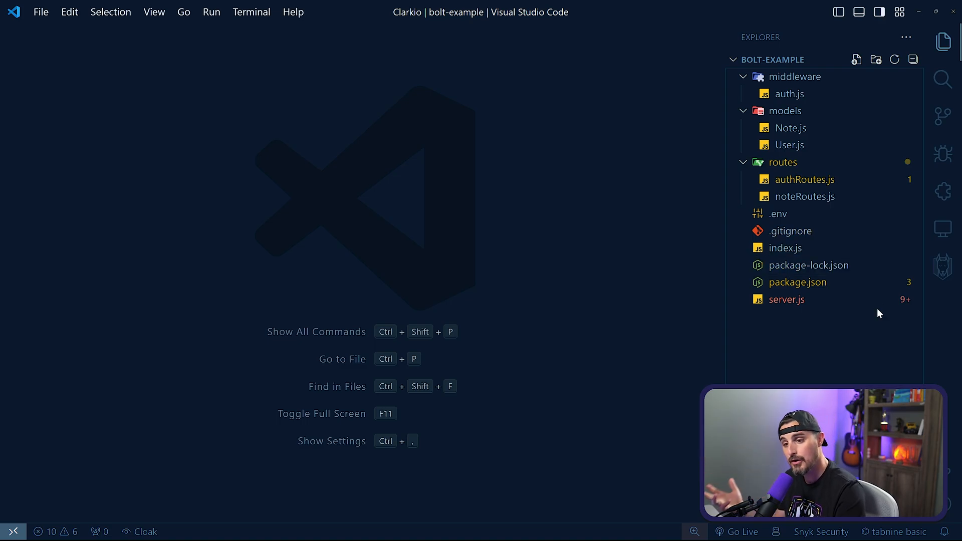
{"action": "mouse_move", "coordinate": [839, 367]}
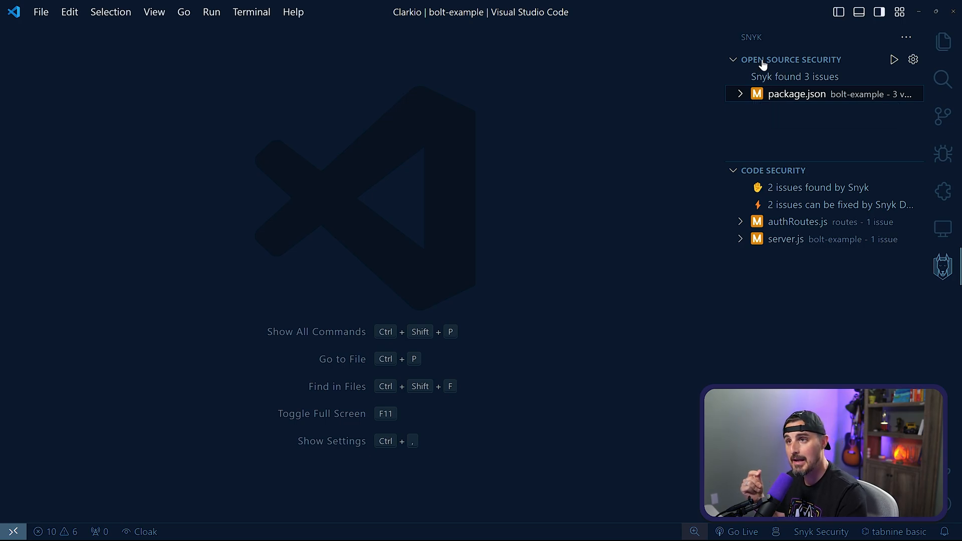
{"action": "mouse_move", "coordinate": [757, 118]}
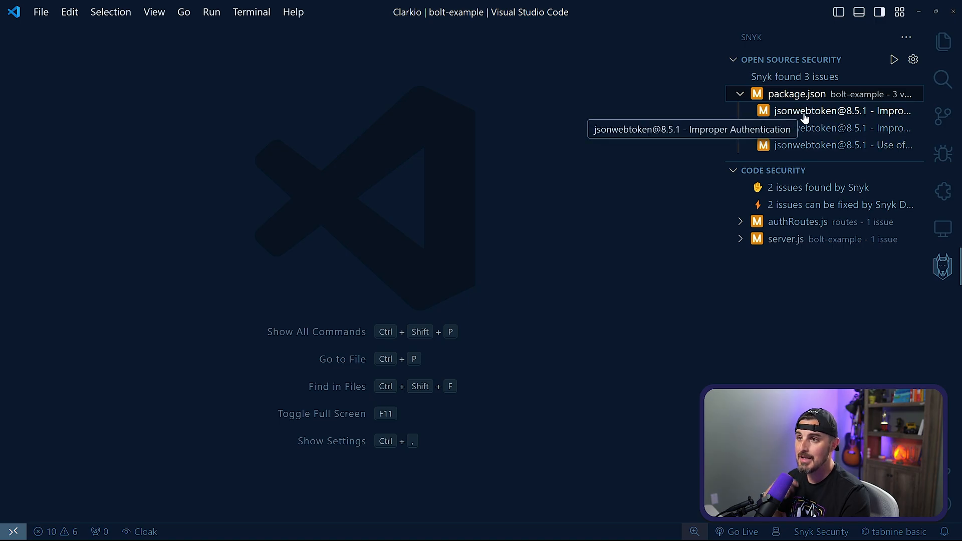
Read the jsonwebtoken 8.5.1 Snyk issues, each resolved by upgrading to 9.0.0.
{"action": "left_click", "coordinate": [841, 111]}
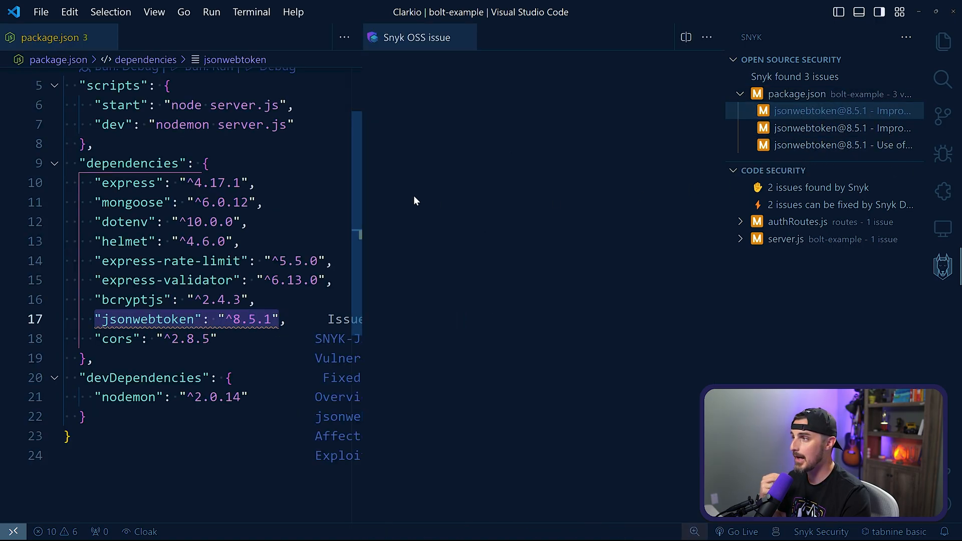
{"action": "left_click", "coordinate": [841, 111]}
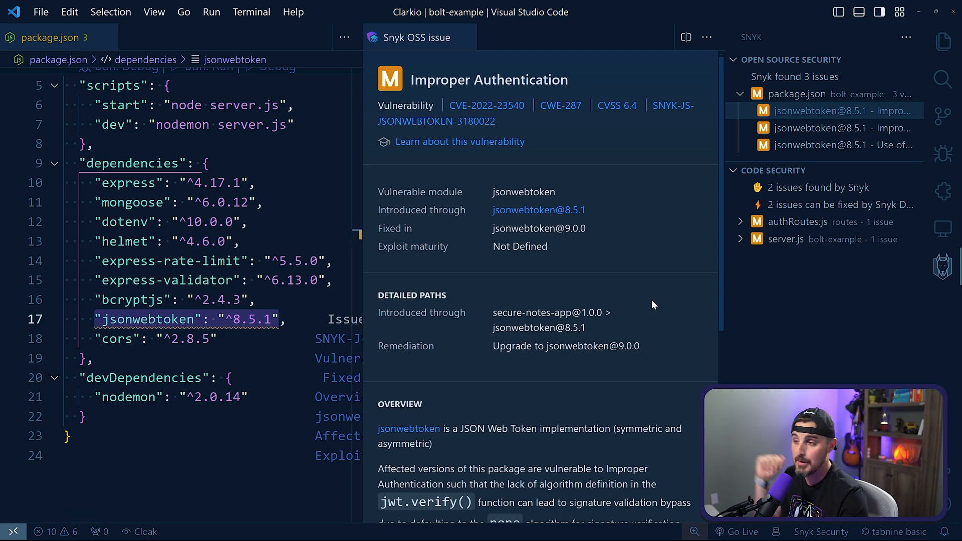
{"action": "mouse_move", "coordinate": [628, 268]}
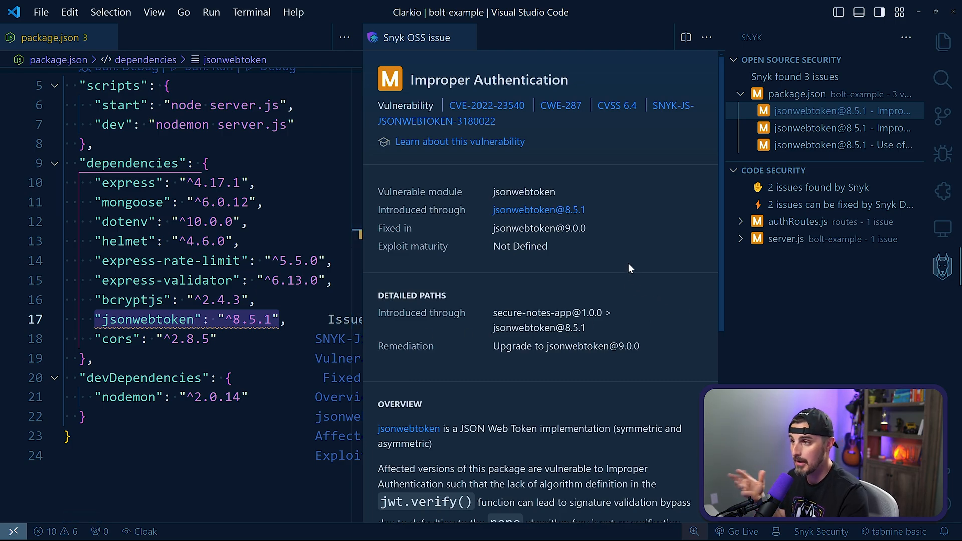
{"action": "mouse_move", "coordinate": [661, 296]}
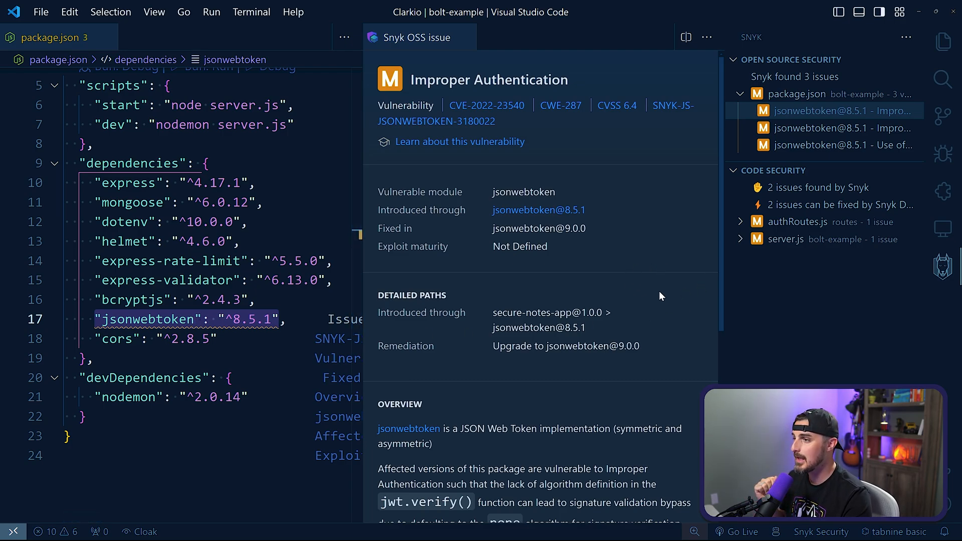
{"action": "mouse_move", "coordinate": [651, 289]}
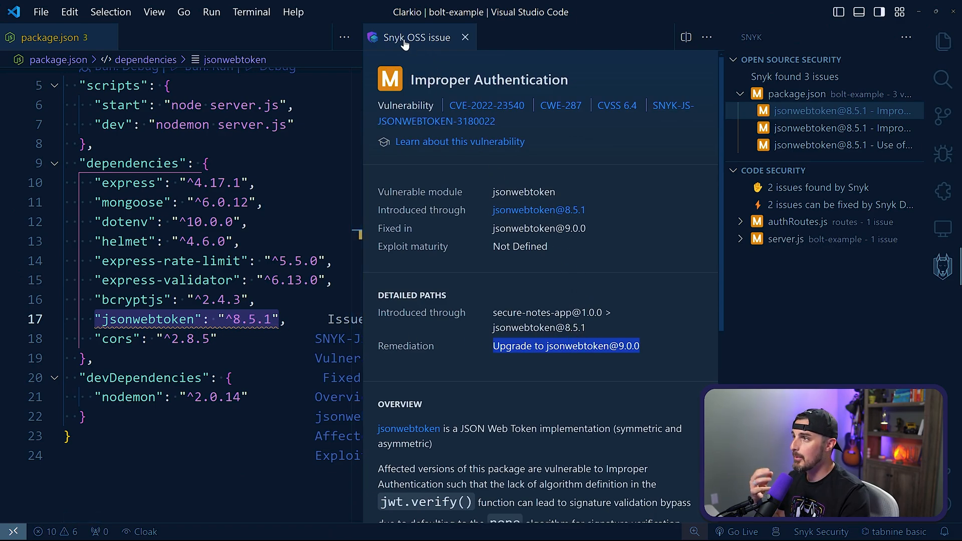
{"action": "left_click", "coordinate": [464, 38]}
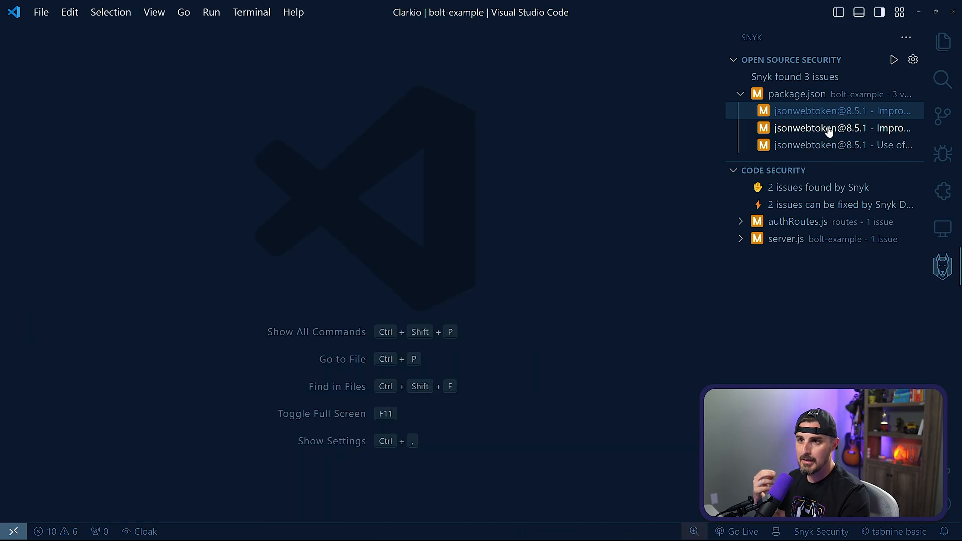
{"action": "left_click", "coordinate": [844, 128]}
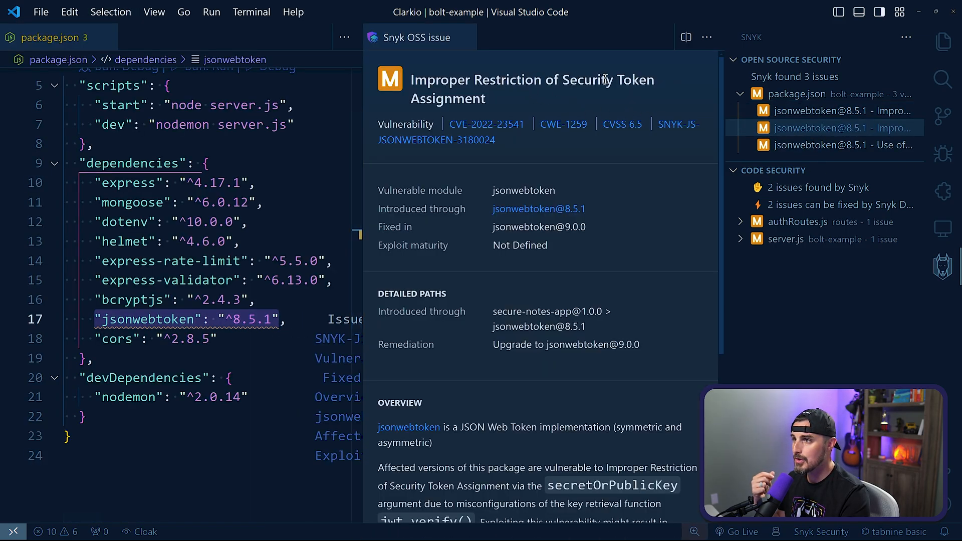
{"action": "left_click", "coordinate": [847, 145]}
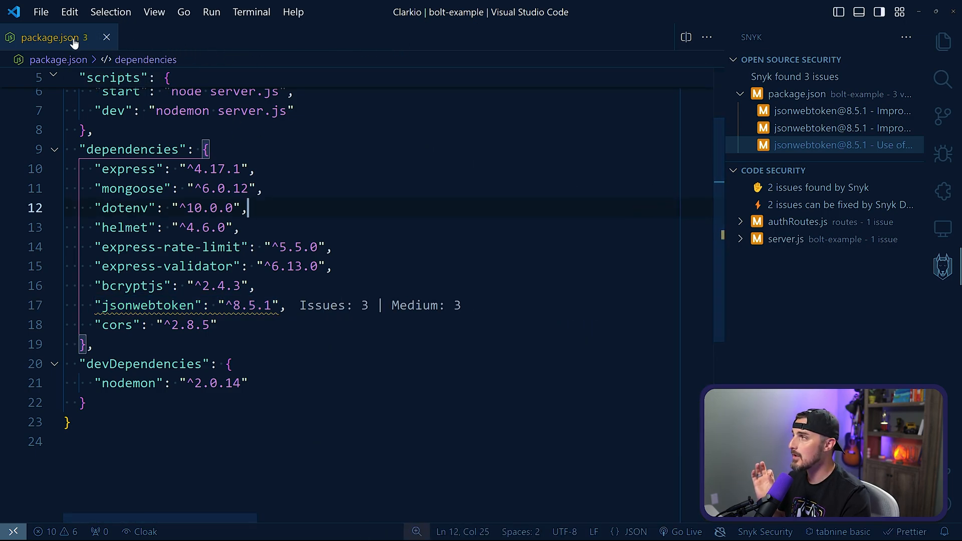
Close package.json and open the Cross-Site Request Forgery finding at server.js line 10.
{"action": "left_click", "coordinate": [106, 37]}
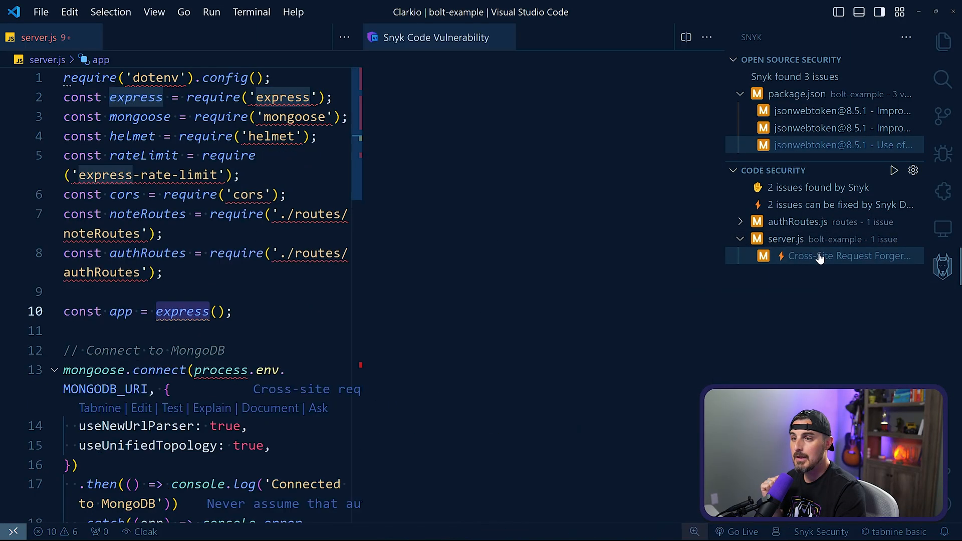
{"action": "left_click", "coordinate": [850, 256]}
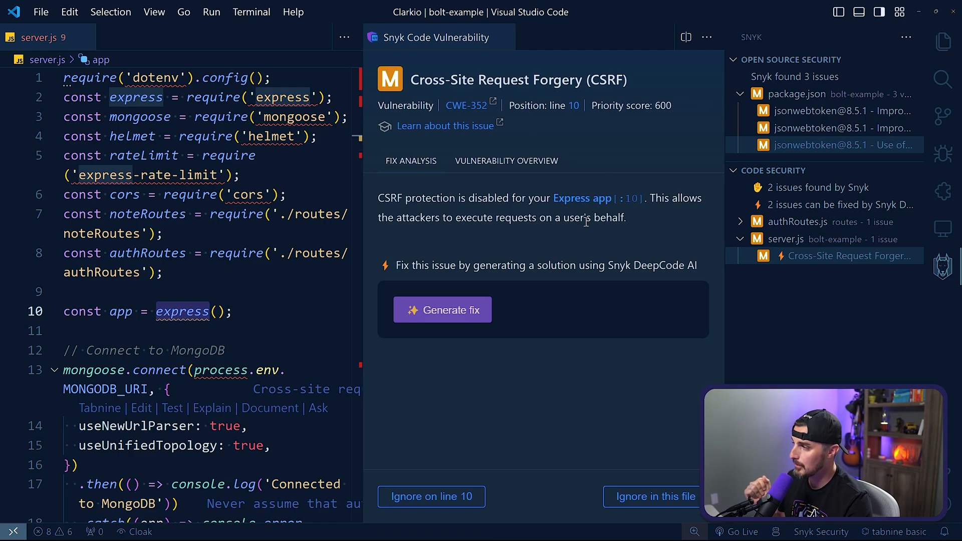
{"action": "mouse_move", "coordinate": [487, 152]}
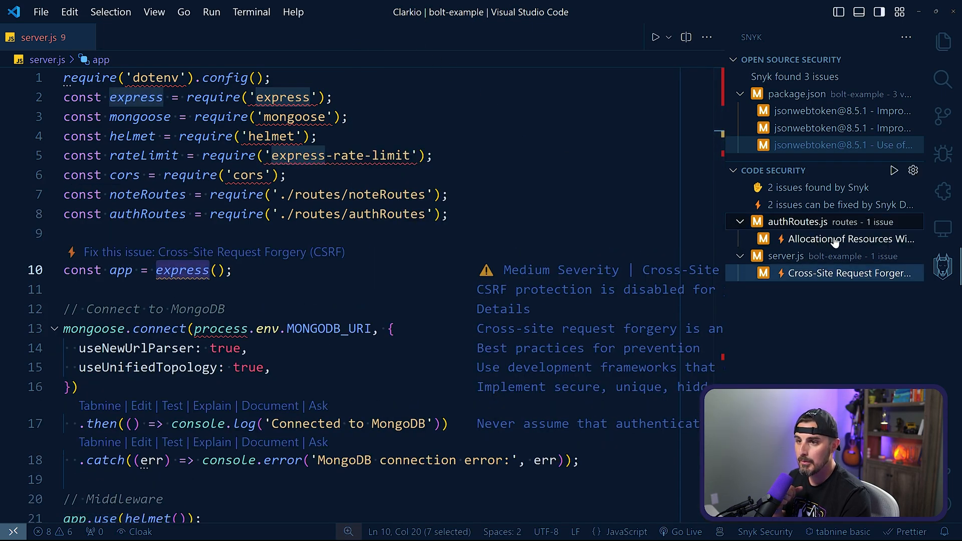
Open the 'Allocation of Resources Without Limits or Throttling' finding at authRoutes.js line 52.
{"action": "left_click", "coordinate": [851, 239]}
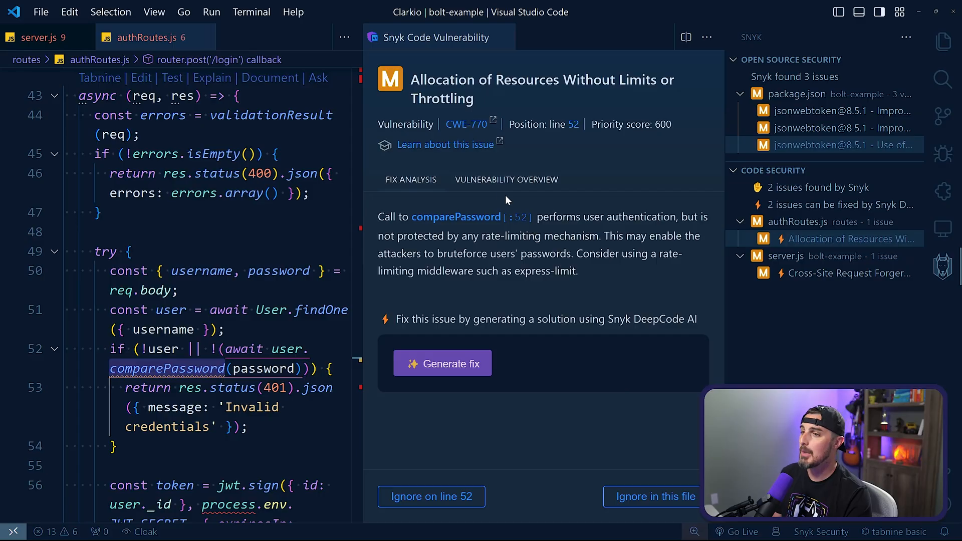
{"action": "mouse_move", "coordinate": [593, 278]}
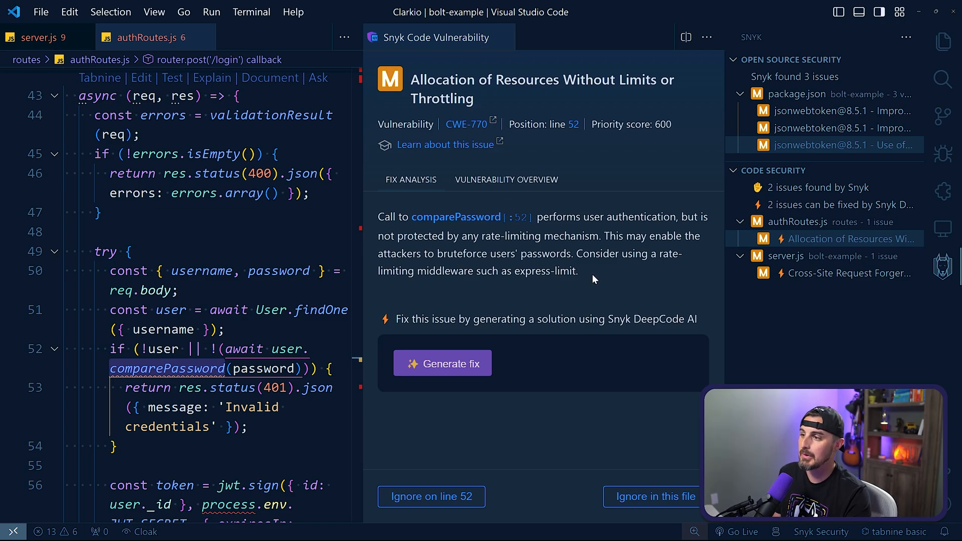